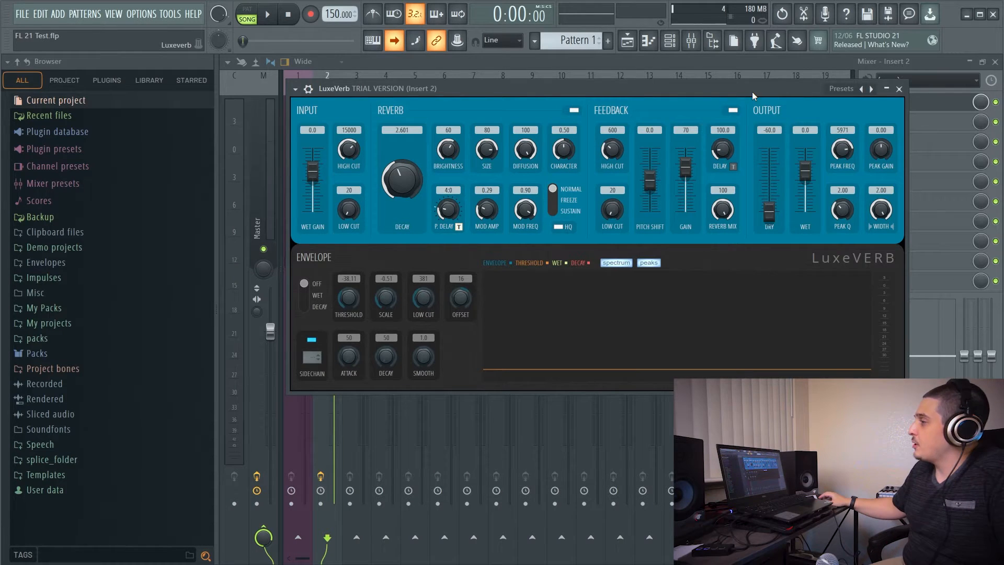
# Drag LuxeVerb's input gain to about -3.5 and the dry/wet outputs to about -0.5 and -0.6
pyautogui.moveTo(313, 154); pyautogui.dragTo(313, 211)
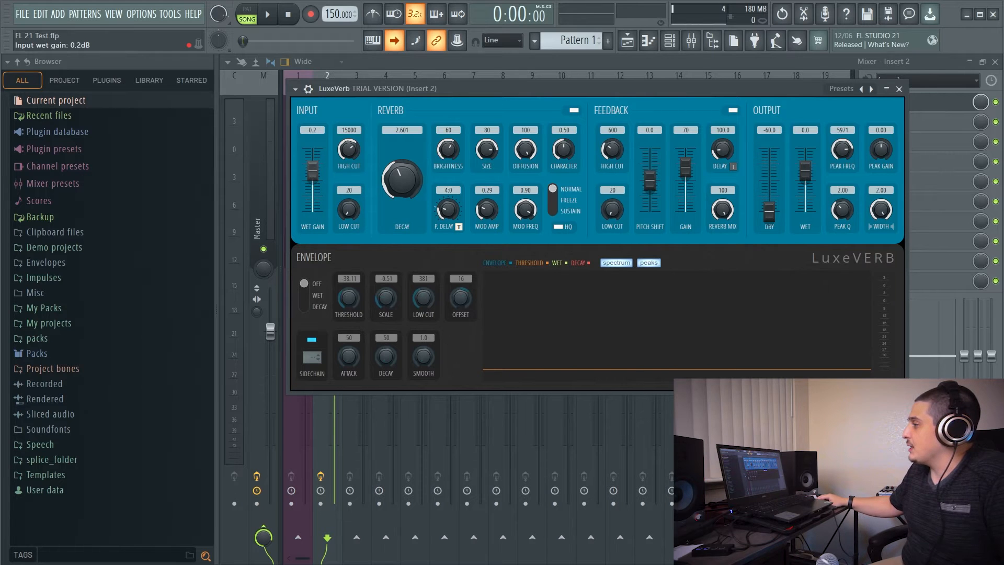
pyautogui.moveTo(312, 160); pyautogui.dragTo(312, 186)
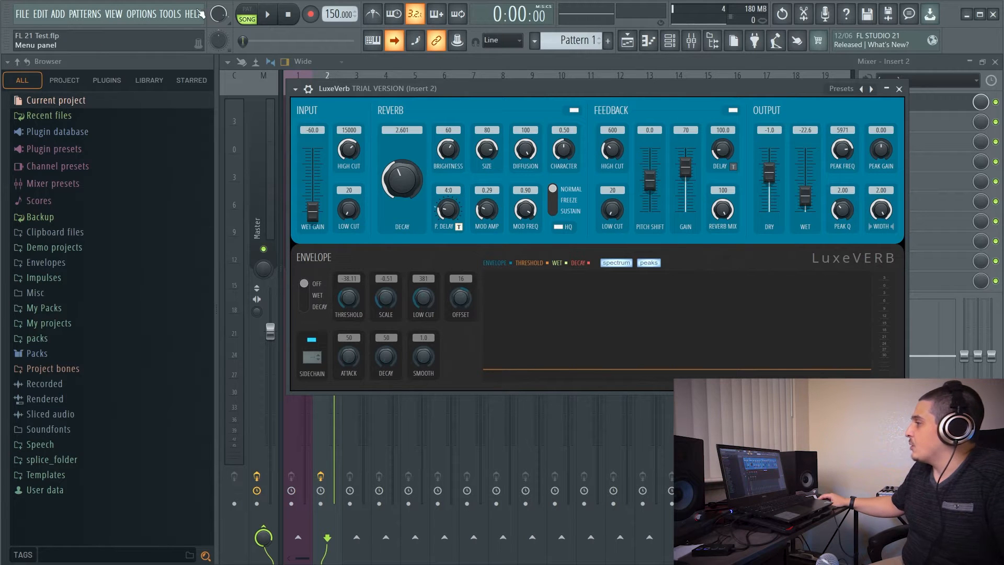
pyautogui.moveTo(769, 160); pyautogui.dragTo(769, 173)
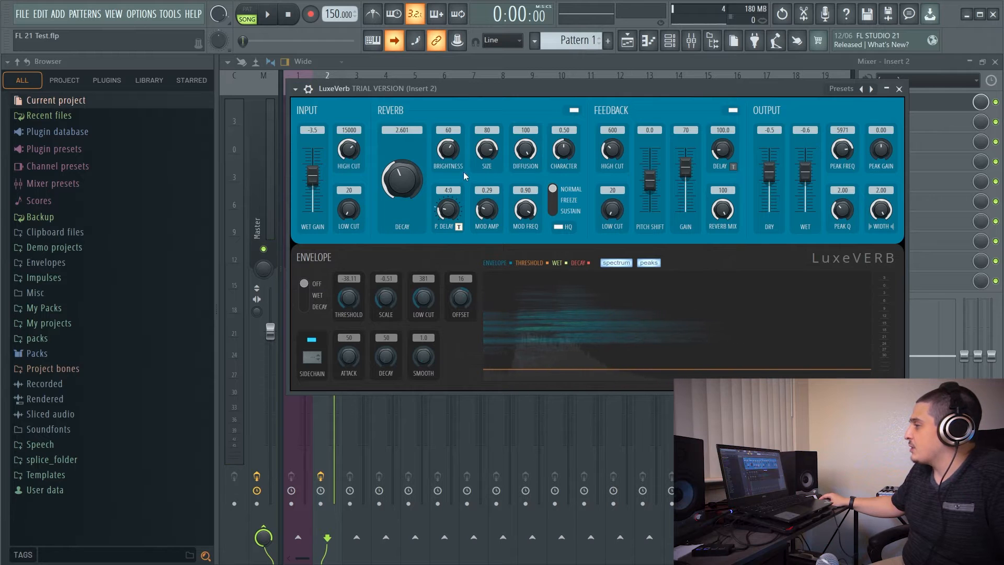
# Lower LuxeVerb's brightness and reshape its size and character
pyautogui.moveTo(446, 152); pyautogui.dragTo(447, 166)
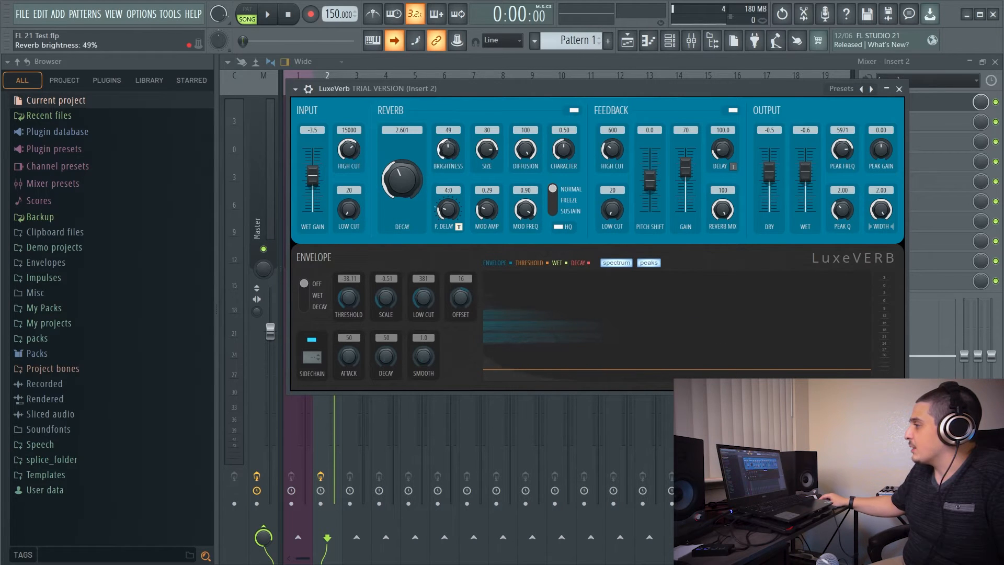
pyautogui.moveTo(524, 150); pyautogui.dragTo(524, 135)
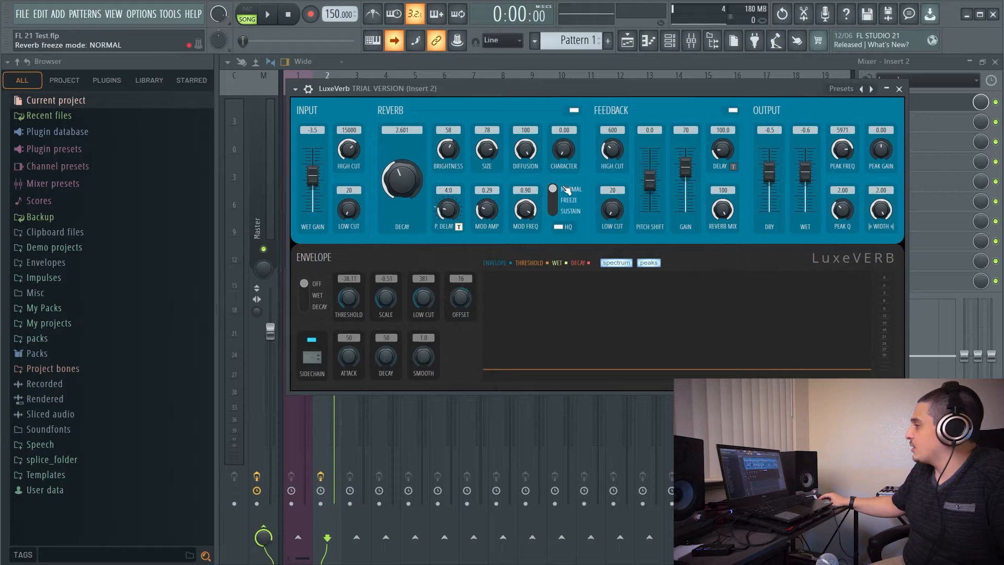
# Cut the output peak gain to -13.92 and move the peak frequency up to about 7044 Hz
pyautogui.moveTo(448, 208); pyautogui.dragTo(448, 192)
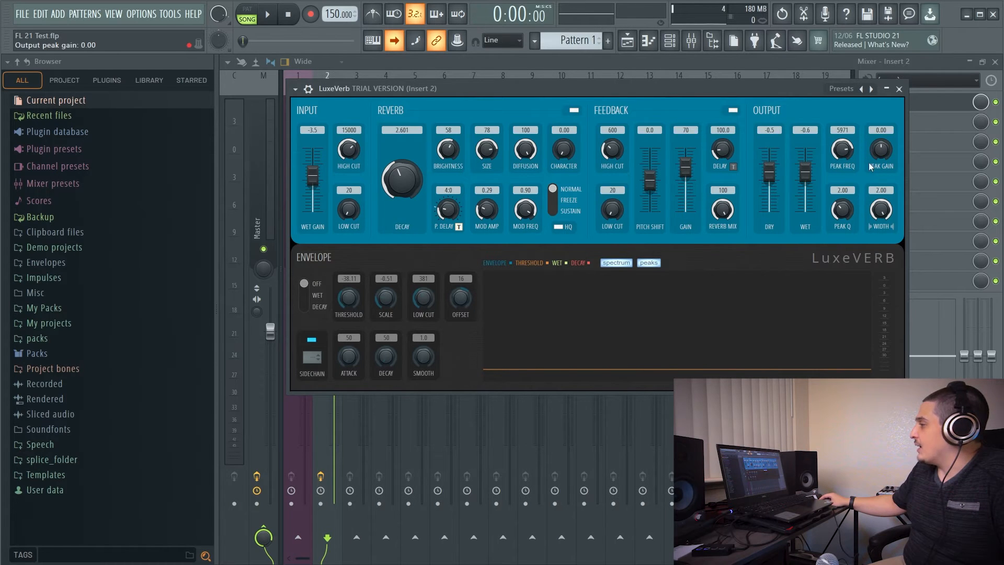
pyautogui.moveTo(879, 148); pyautogui.dragTo(879, 167)
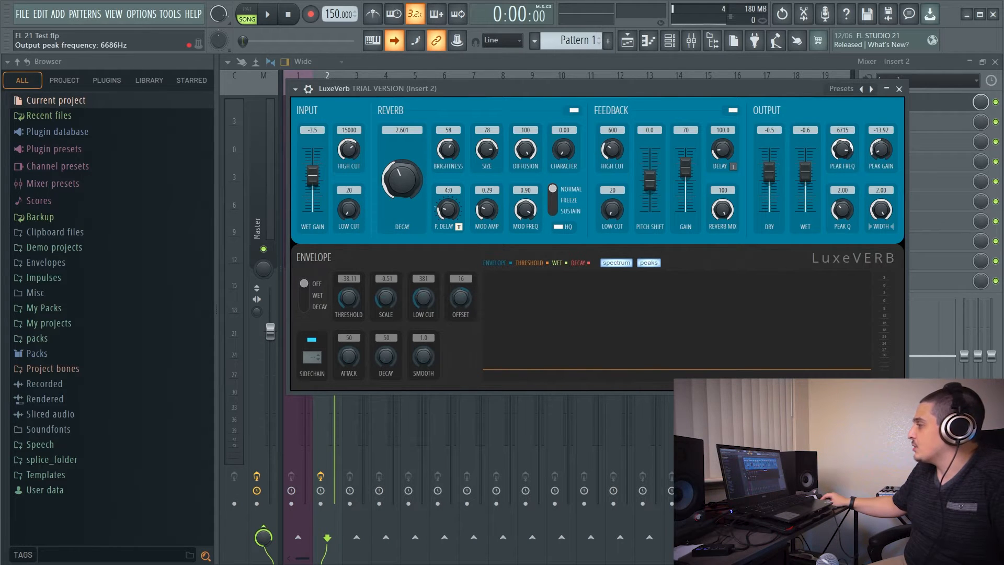
pyautogui.click(305, 283)
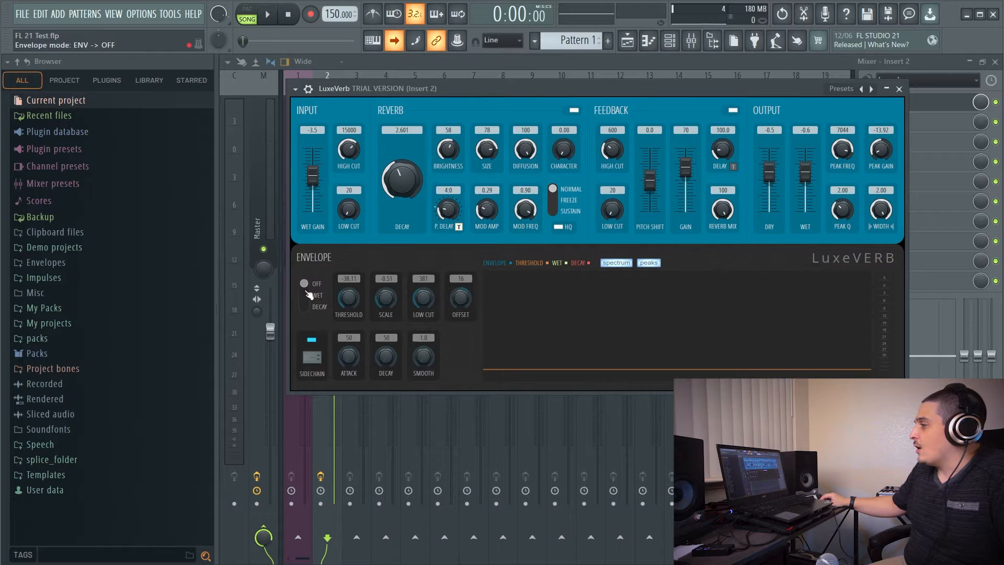
# Switch the envelope to WET mode with threshold -49.55 and scale -0.67
pyautogui.click(305, 293)
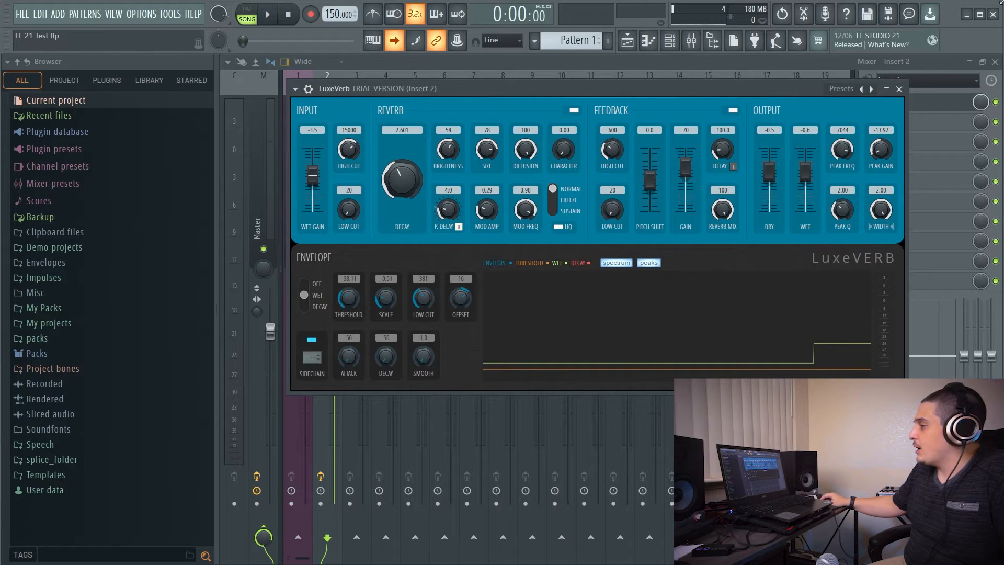
pyautogui.moveTo(347, 289); pyautogui.dragTo(347, 285)
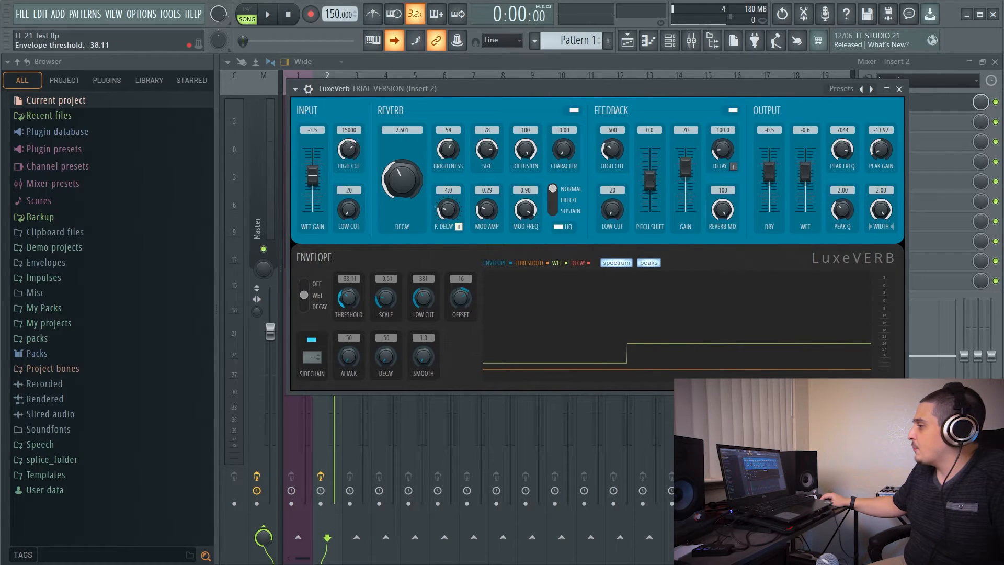
pyautogui.moveTo(349, 290); pyautogui.dragTo(349, 284)
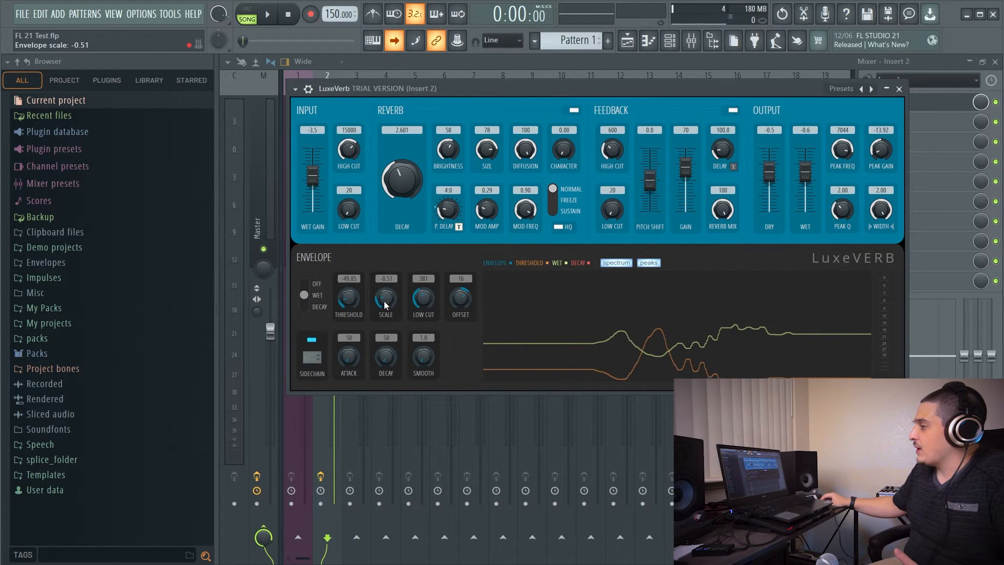
pyautogui.moveTo(385, 295); pyautogui.dragTo(384, 288)
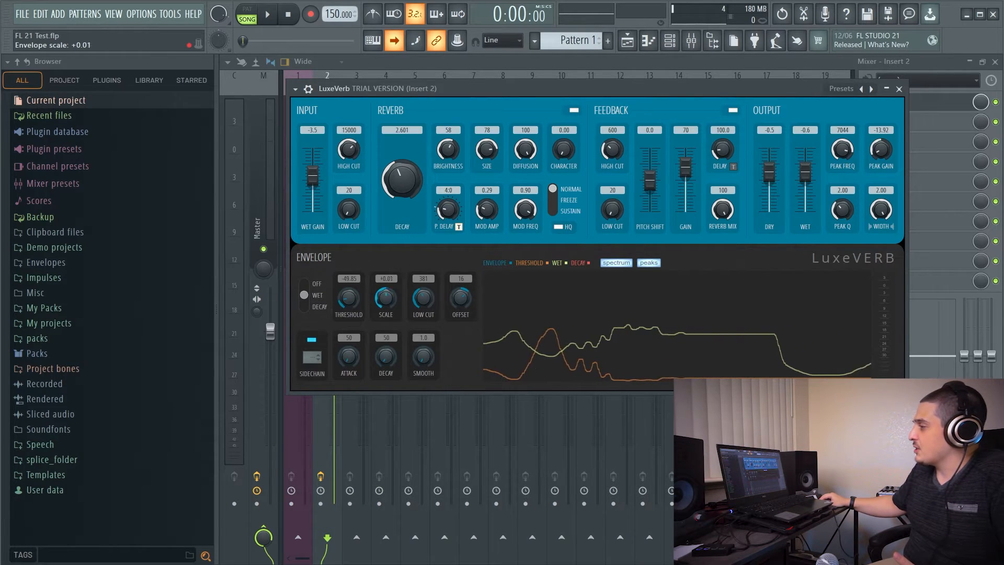
pyautogui.moveTo(386, 289); pyautogui.dragTo(386, 314)
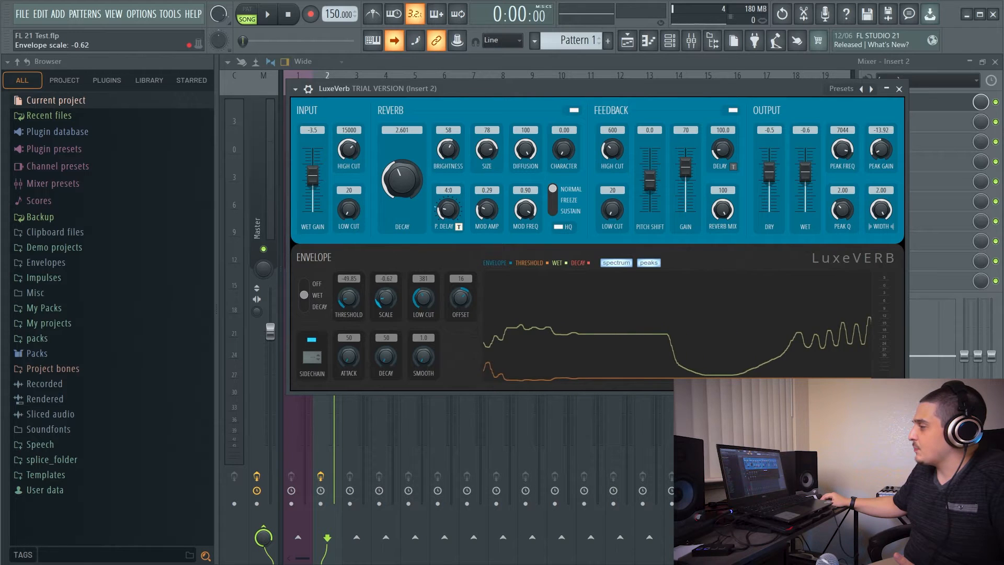
pyautogui.moveTo(386, 292); pyautogui.dragTo(386, 278)
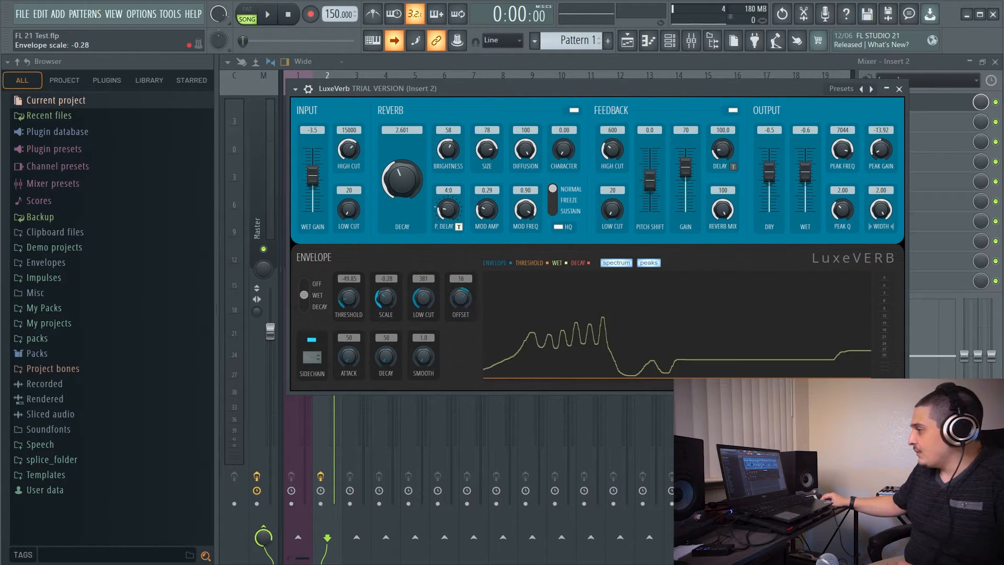
pyautogui.moveTo(386, 292); pyautogui.dragTo(386, 304)
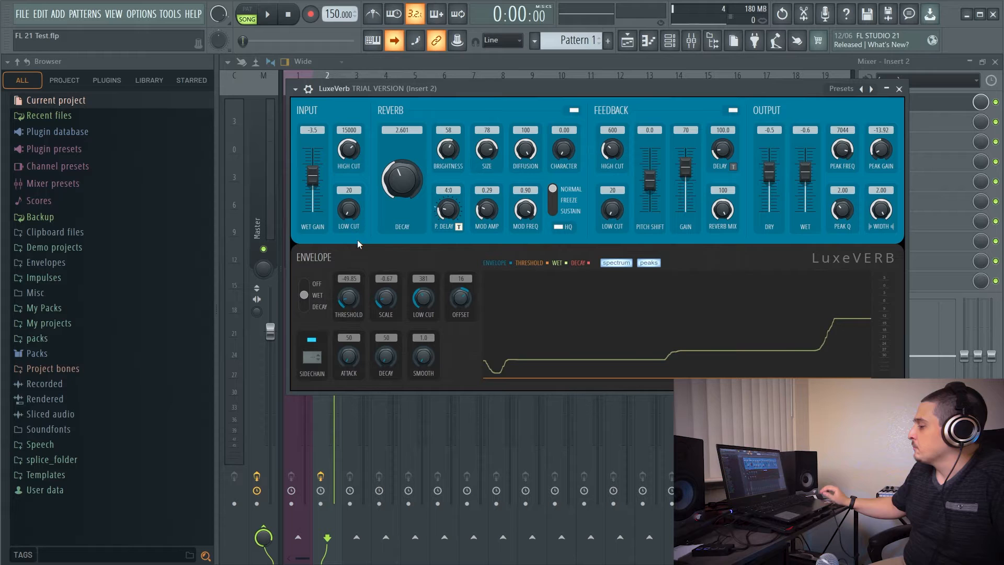
# Play the song and trim LuxeVerb's wet output to around -12.3 dB
pyautogui.click(266, 14)
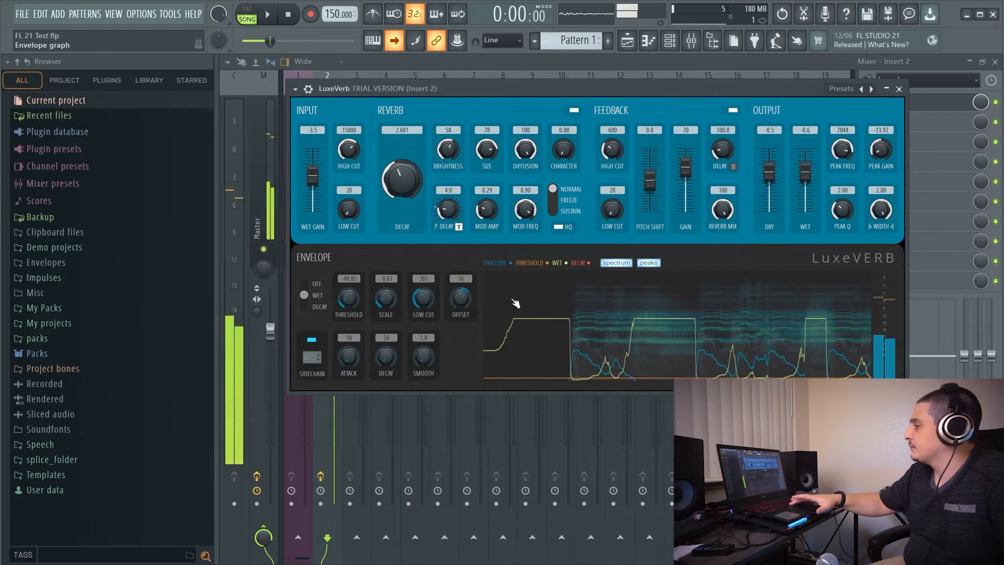
pyautogui.moveTo(804, 172); pyautogui.dragTo(804, 173)
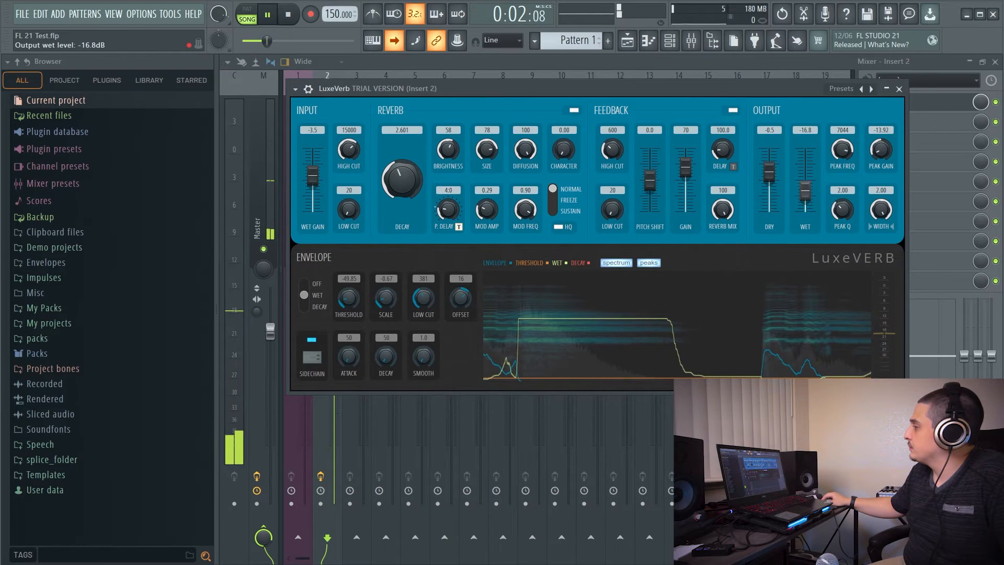
pyautogui.moveTo(805, 172); pyautogui.dragTo(805, 160)
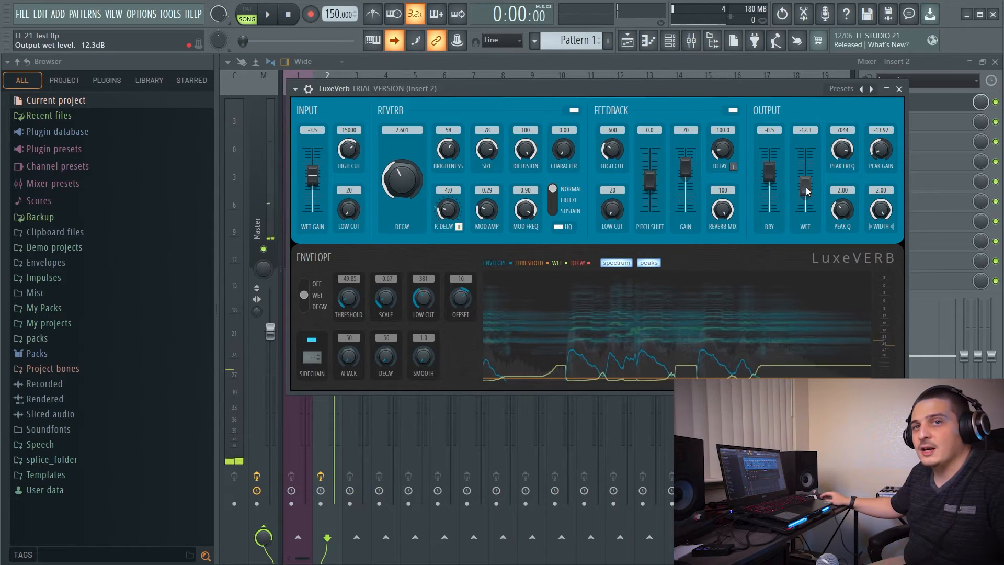
pyautogui.click(312, 339)
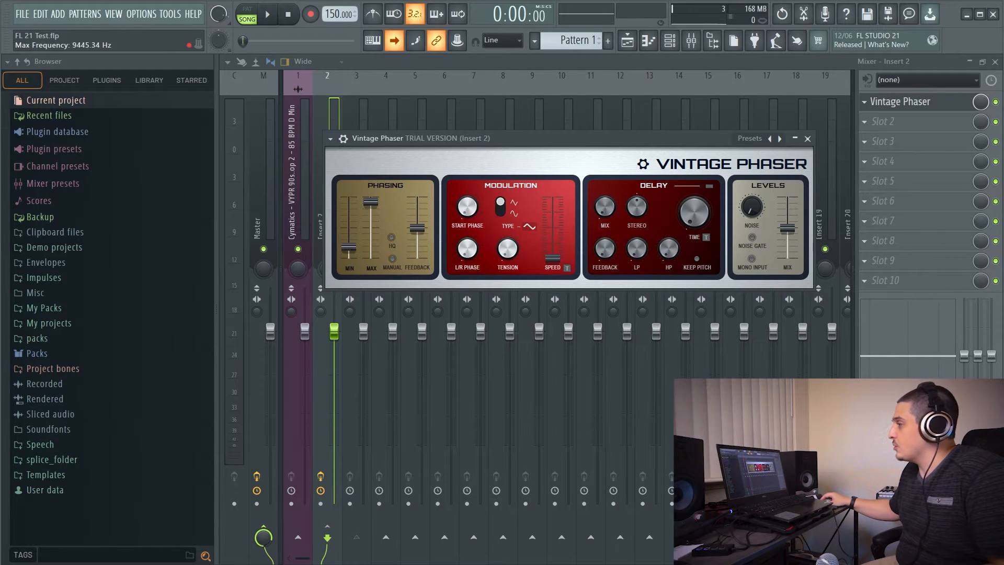
# Audition Vintage Phaser's manual frequency mode during playback, then return to the sweep
pyautogui.click(148, 81)
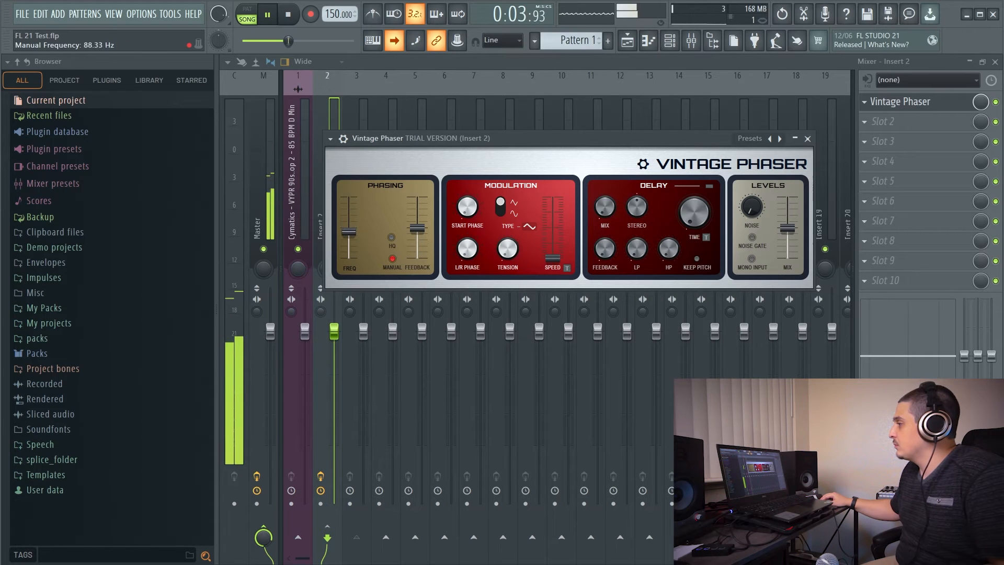
pyautogui.click(289, 13)
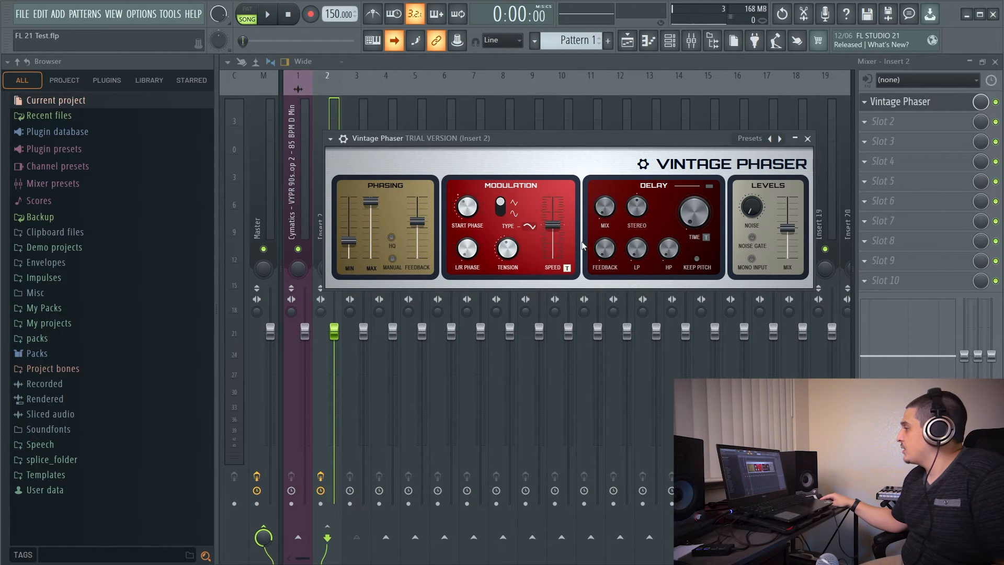
# Enable Vintage Phaser's delay section with its low pass set to 384 Hz
pyautogui.click(501, 203)
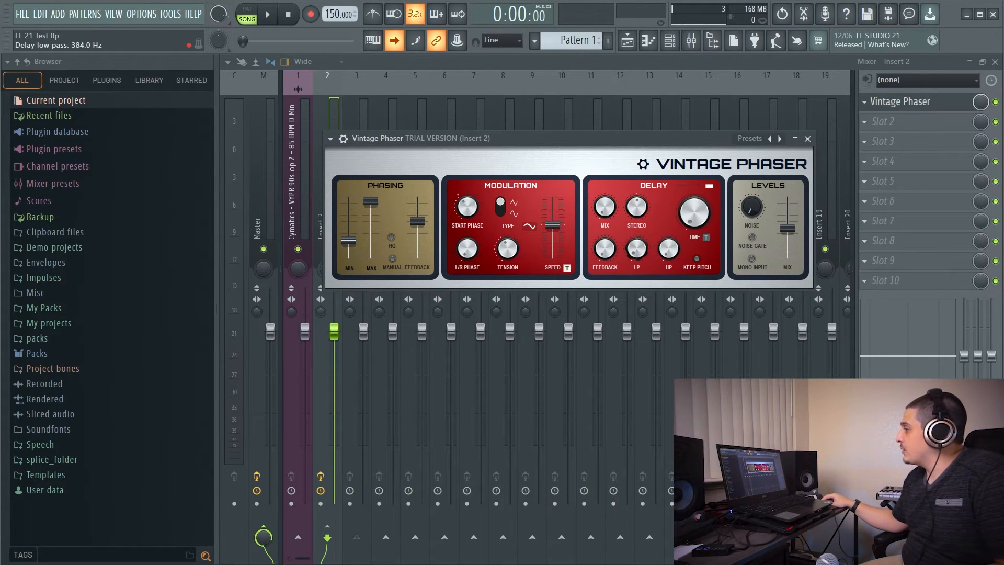
pyautogui.moveTo(636, 205); pyautogui.dragTo(640, 211)
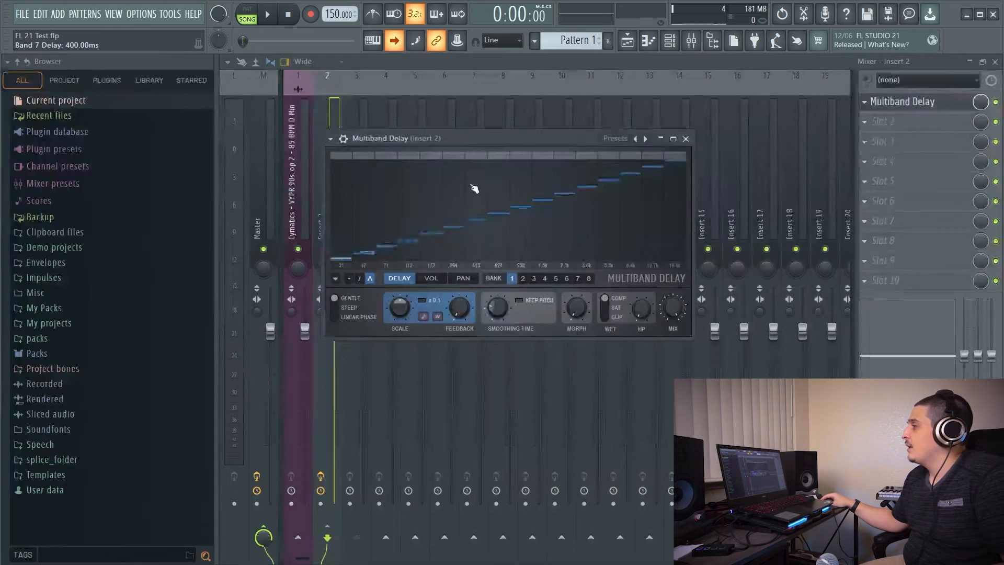
# Draw per-band delay times in Multiband Delay and reset the delay scale to 0%
pyautogui.moveTo(474, 139); pyautogui.dragTo(467, 119)
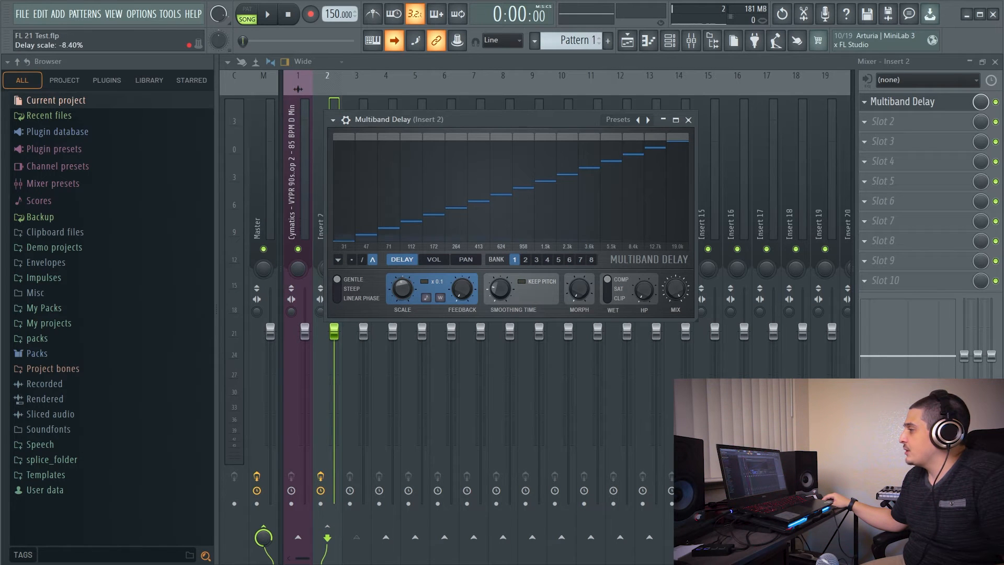
pyautogui.moveTo(401, 289); pyautogui.dragTo(401, 269)
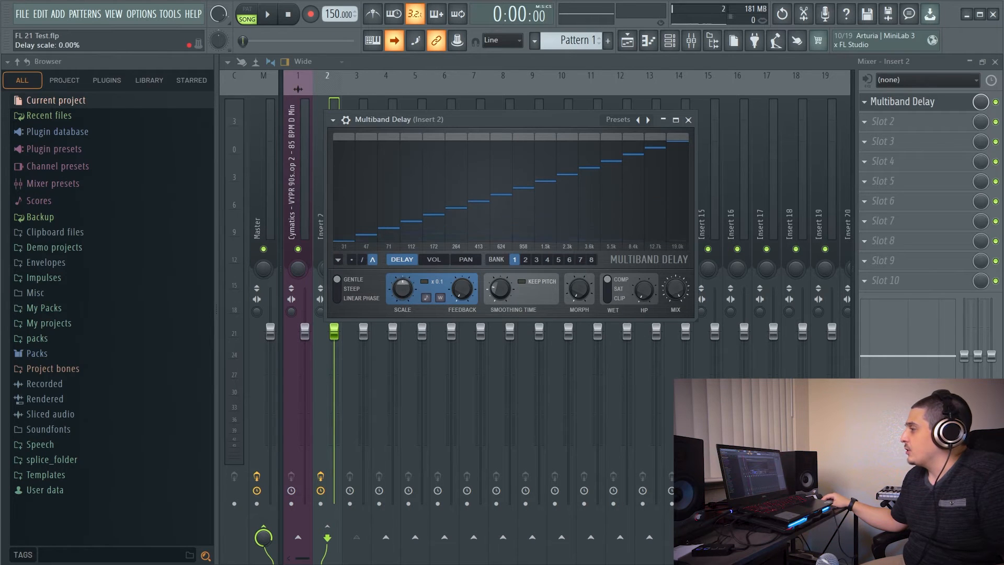
pyautogui.moveTo(423, 178); pyautogui.dragTo(416, 186)
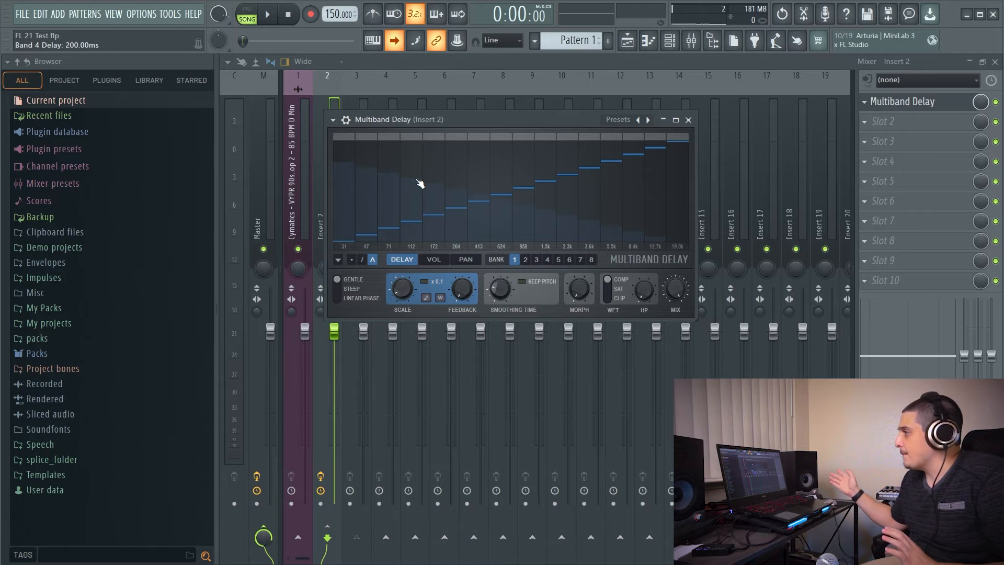
pyautogui.moveTo(401, 289); pyautogui.dragTo(401, 275)
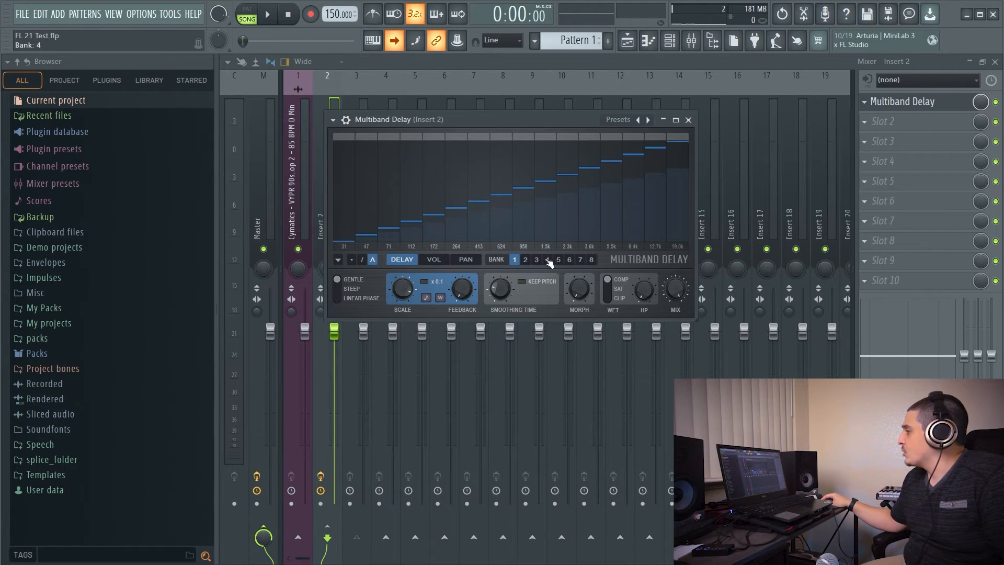
# Compare banks 1, 4 and 8, leaving bank 1 with a dip-shaped delay curve
pyautogui.click(547, 260)
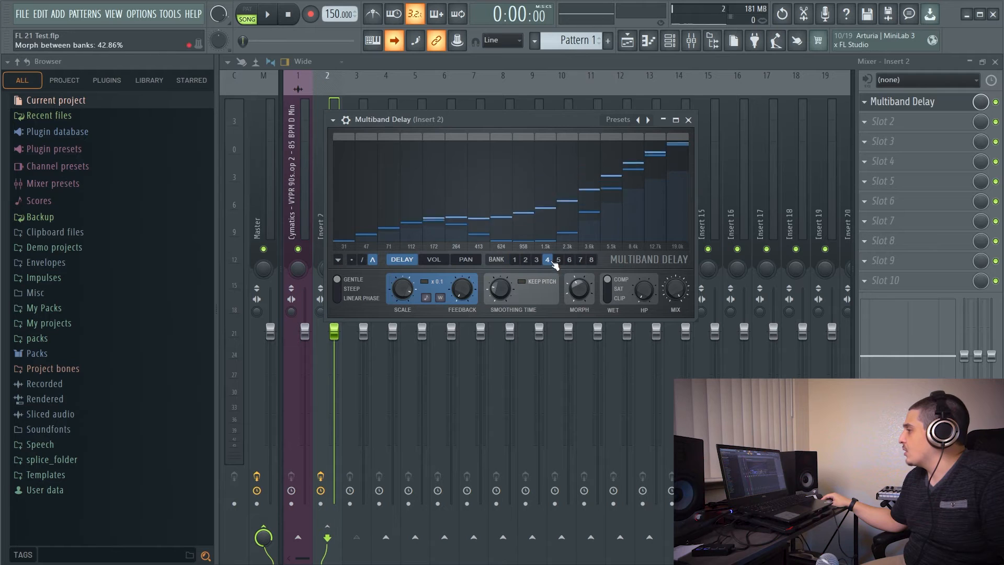
pyautogui.click(514, 260)
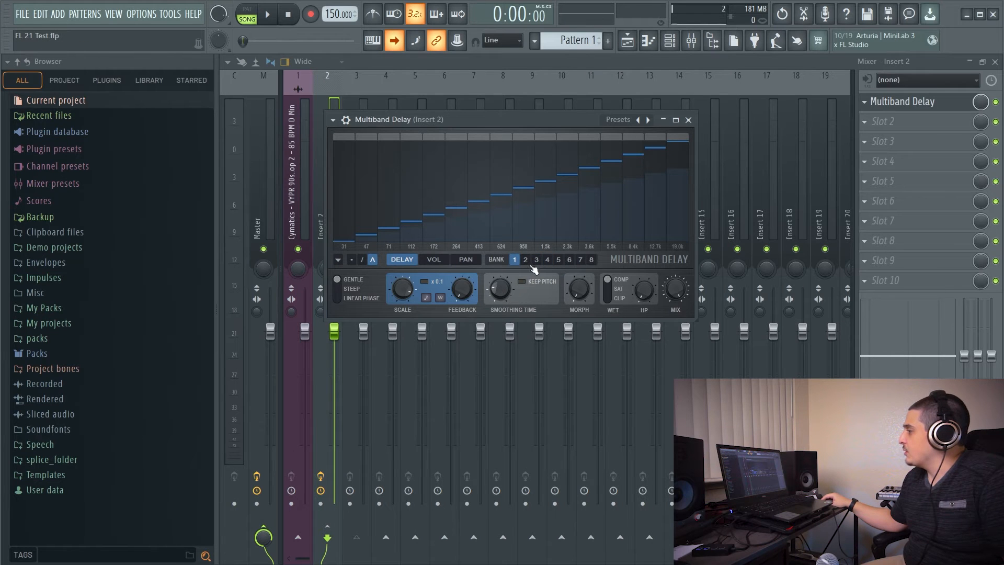
pyautogui.click(558, 261)
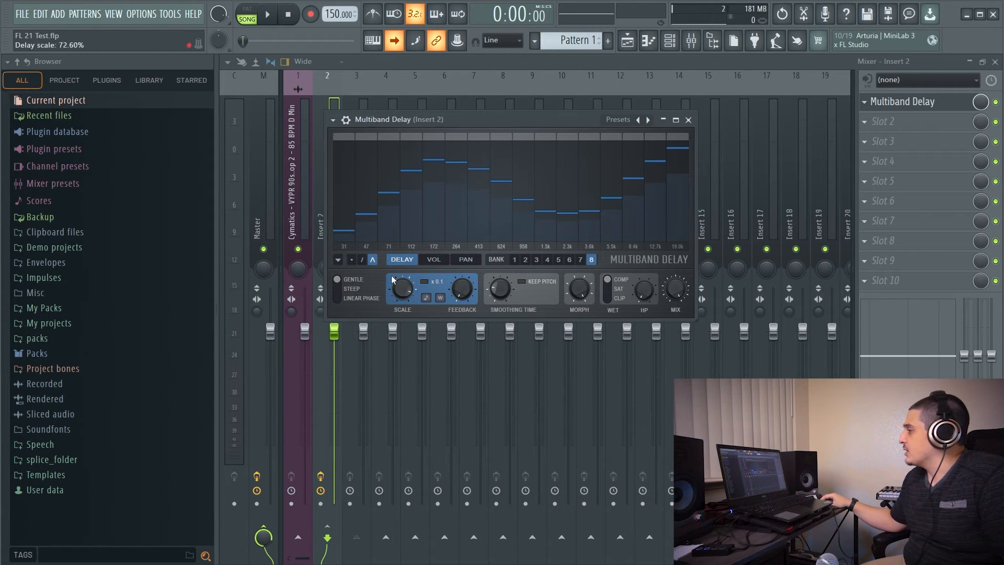
pyautogui.click(580, 259)
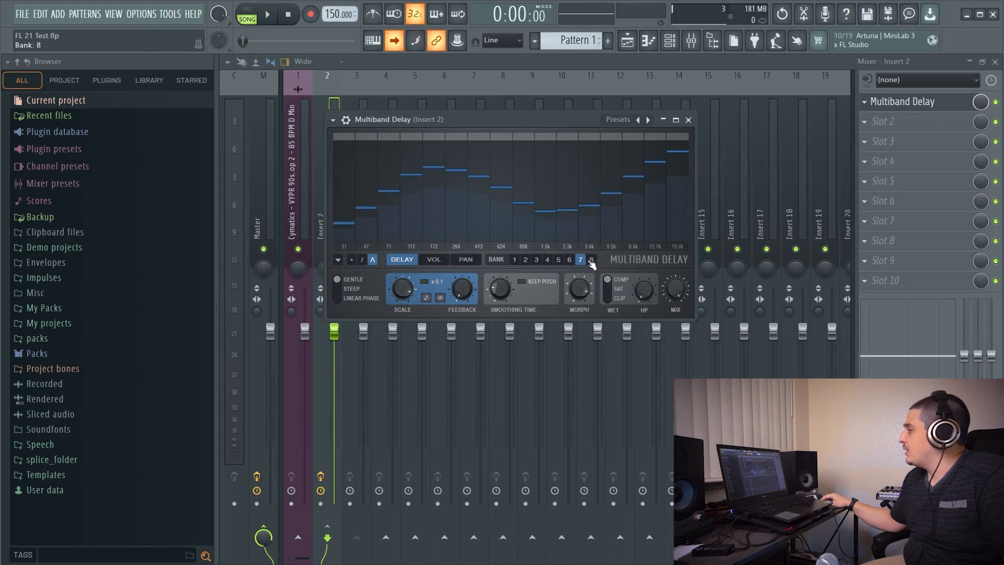
pyautogui.click(514, 259)
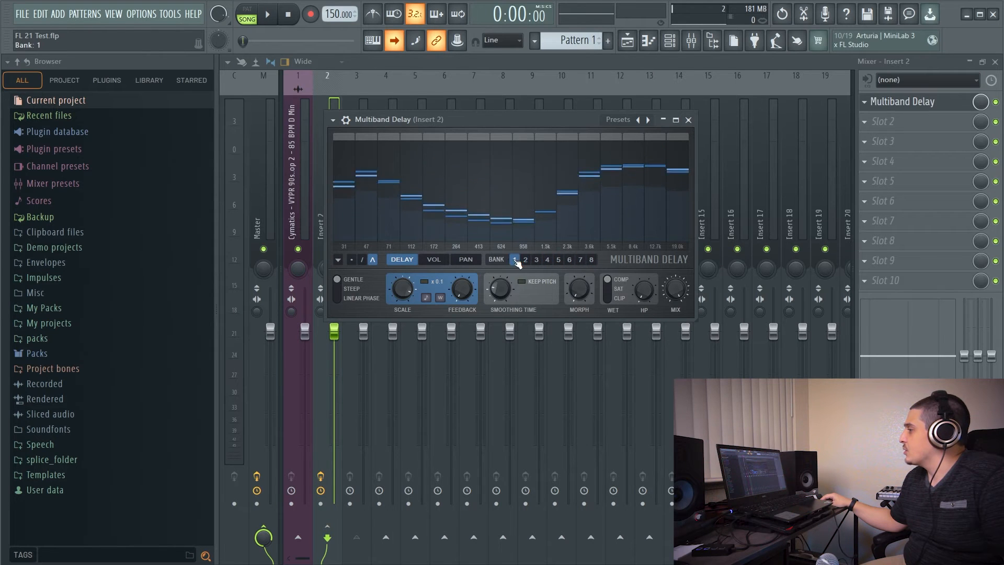
pyautogui.click(590, 259)
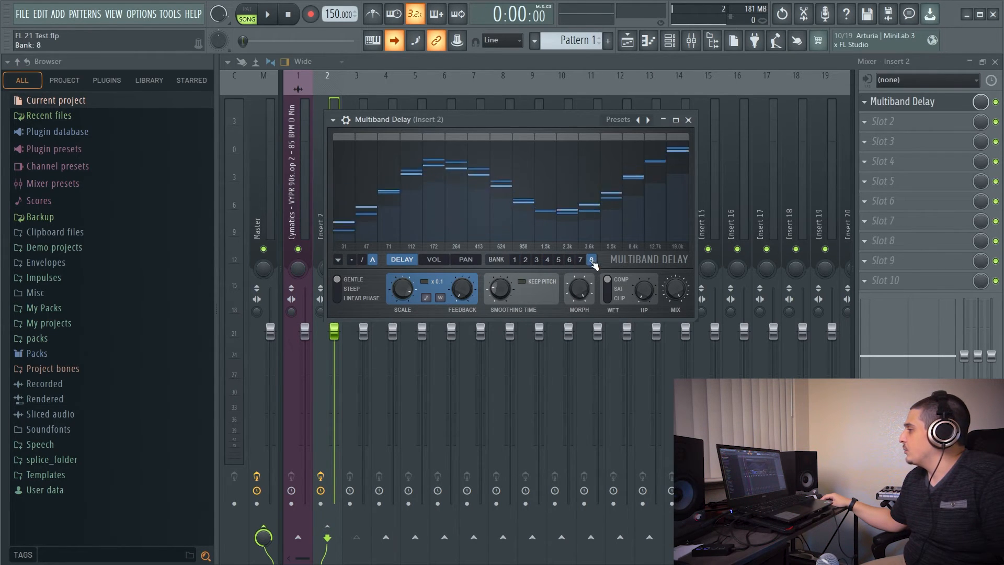
pyautogui.moveTo(577, 289); pyautogui.dragTo(589, 282)
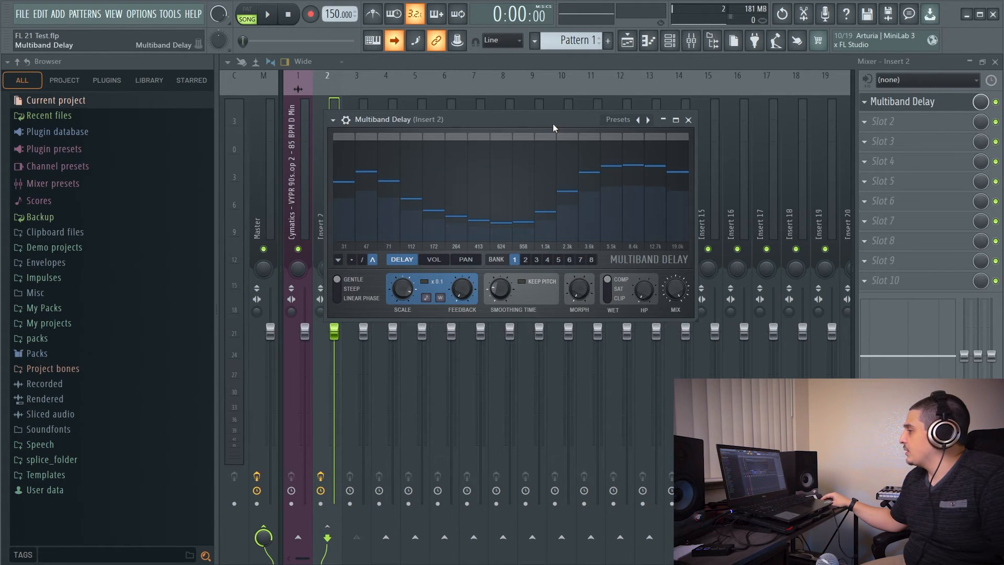
# Close Multiband Delay and wire up the Patcher map fed from FL Studio
pyautogui.click(351, 259)
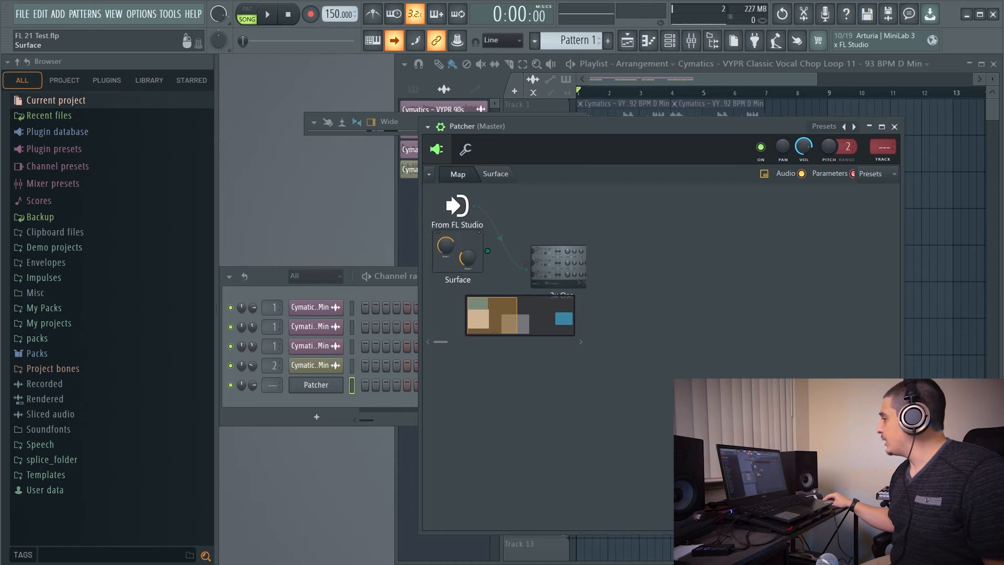
pyautogui.moveTo(480, 206); pyautogui.dragTo(531, 264)
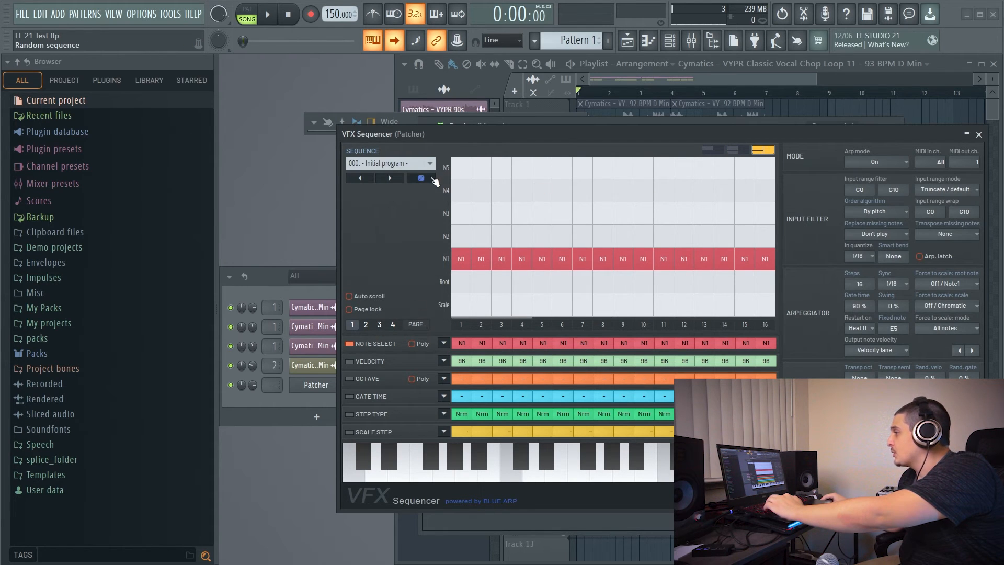
# Pick an Arp Am MScales3 guitar sequence and step to preset 066 GuitarSeq2
pyautogui.click(390, 177)
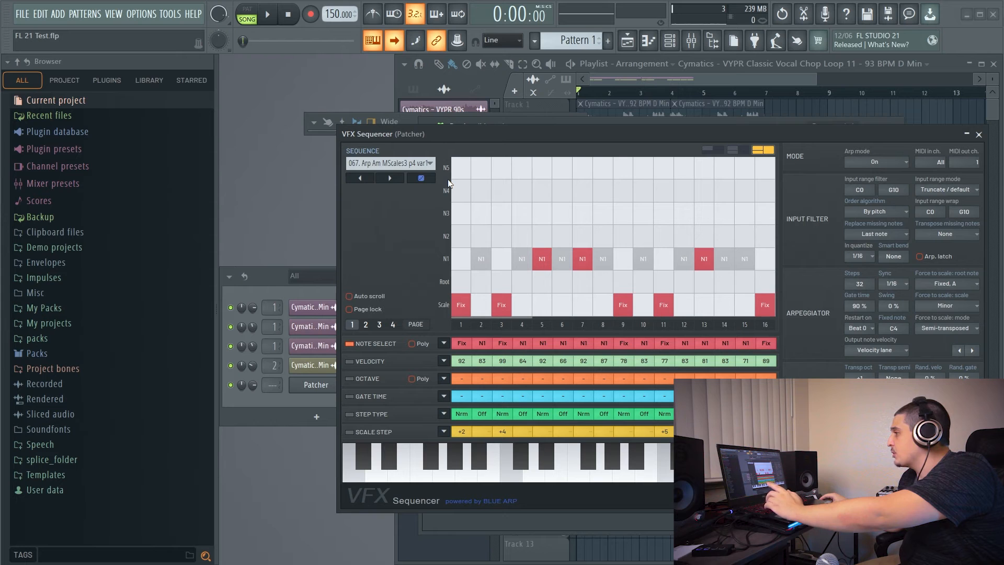
pyautogui.click(390, 177)
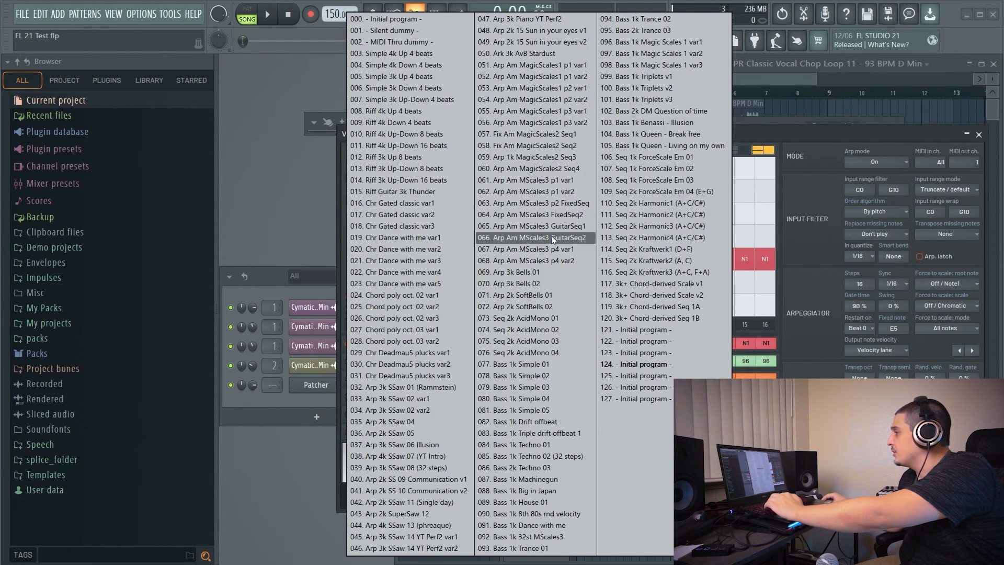
pyautogui.click(525, 226)
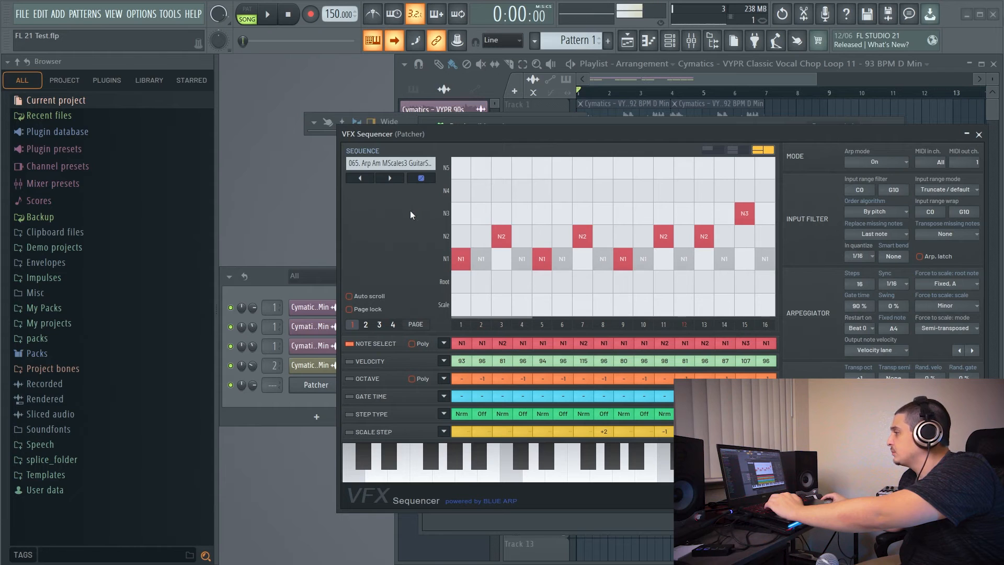
pyautogui.click(391, 178)
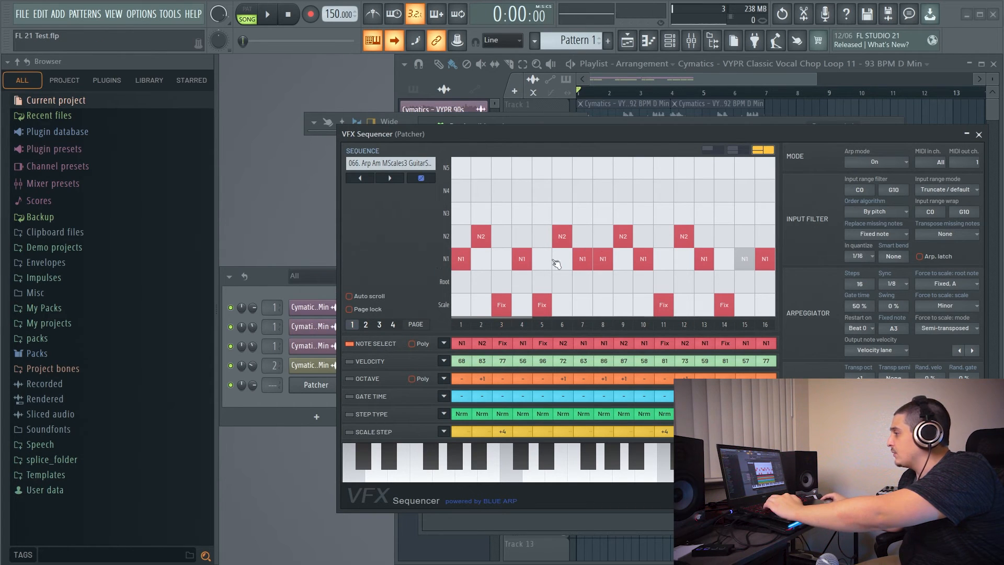
pyautogui.moveTo(470, 309)
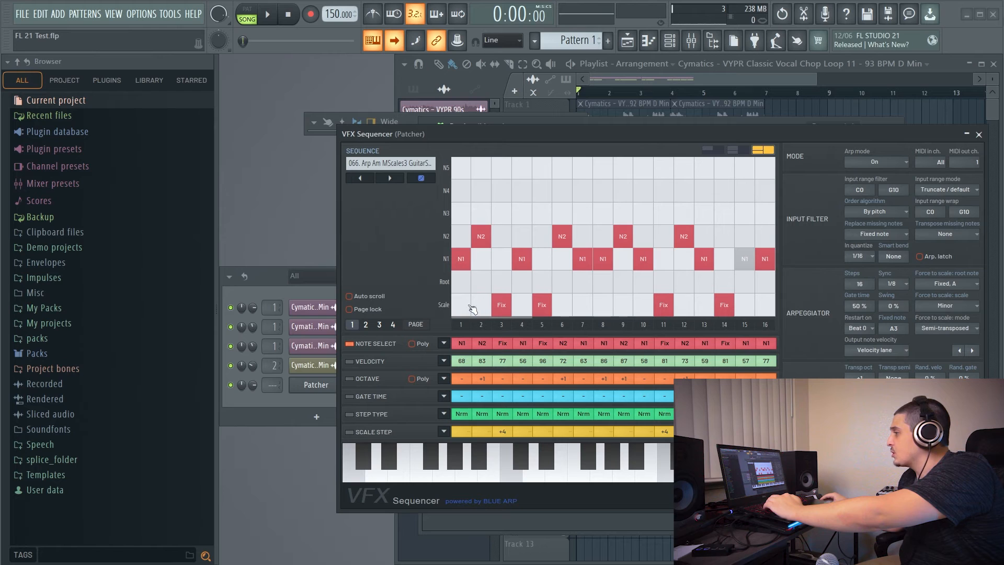
pyautogui.moveTo(490, 200)
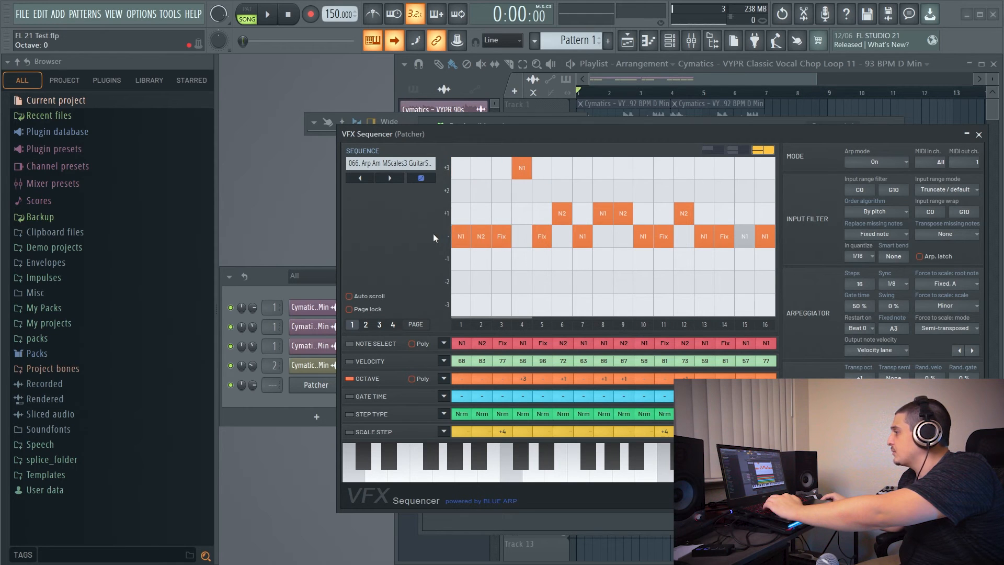
# Remove the +3 octave jump on step 4 and show the gate time lane
pyautogui.click(521, 168)
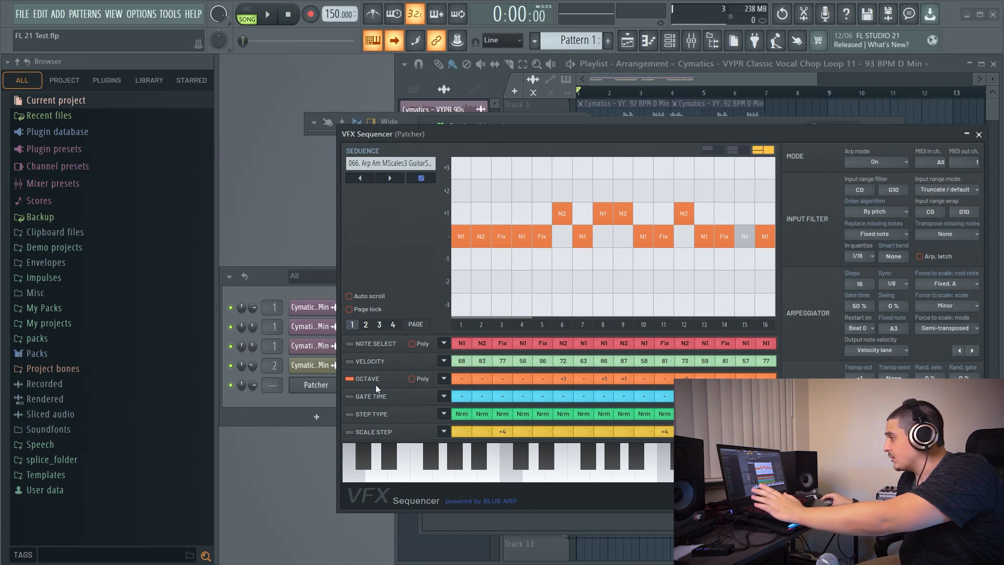
pyautogui.click(351, 395)
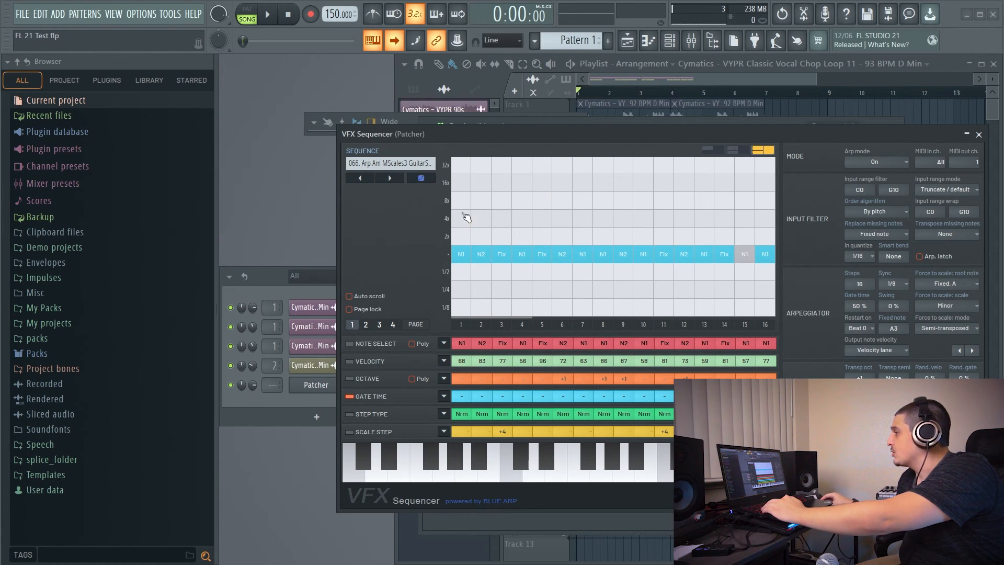
pyautogui.moveTo(470, 181)
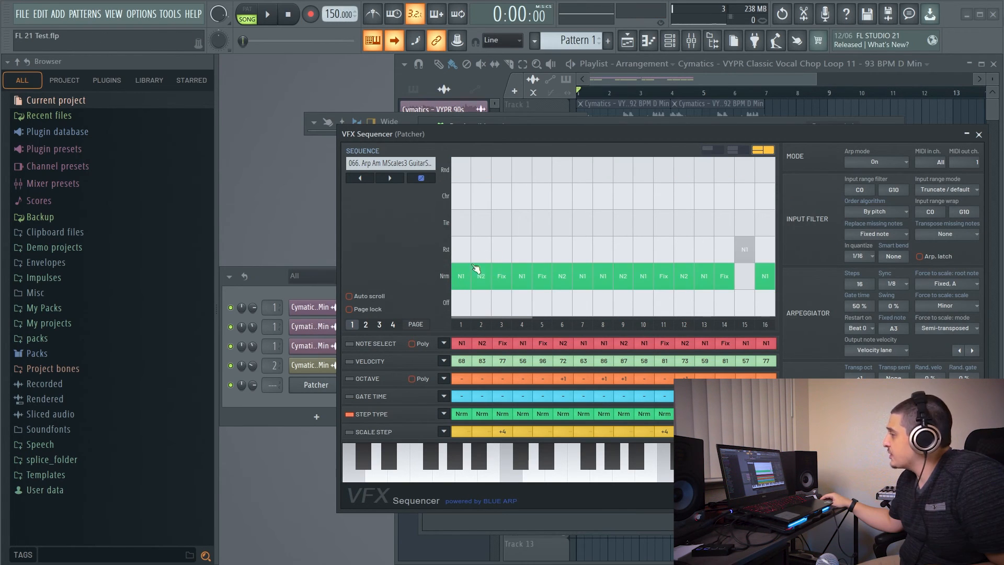
pyautogui.moveTo(461, 199)
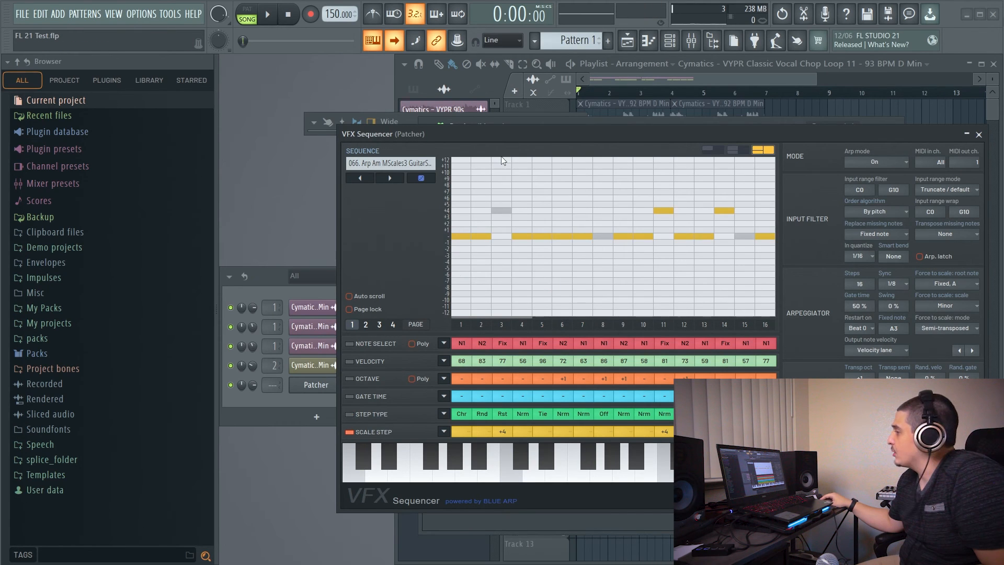
pyautogui.moveTo(504, 245)
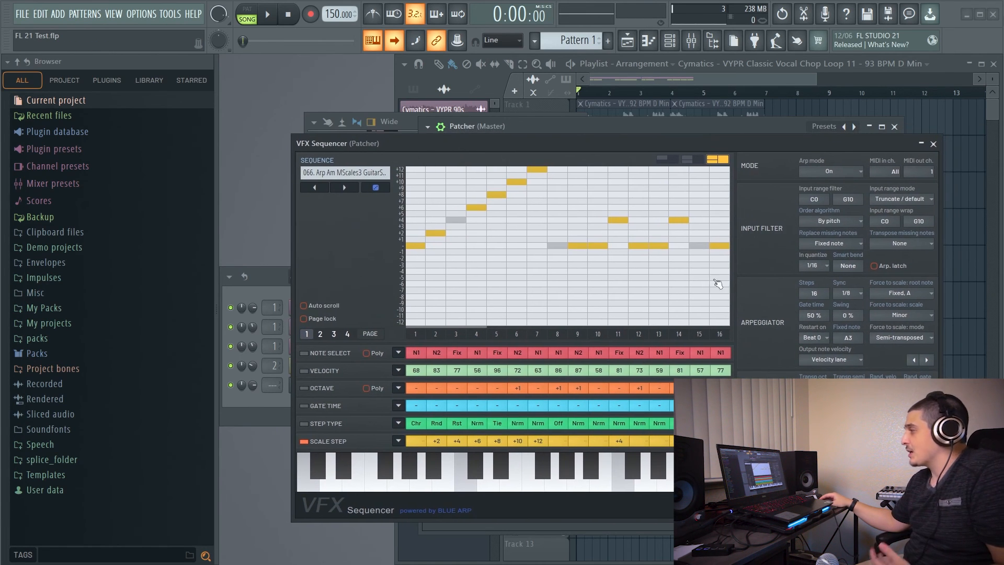
pyautogui.moveTo(572, 267)
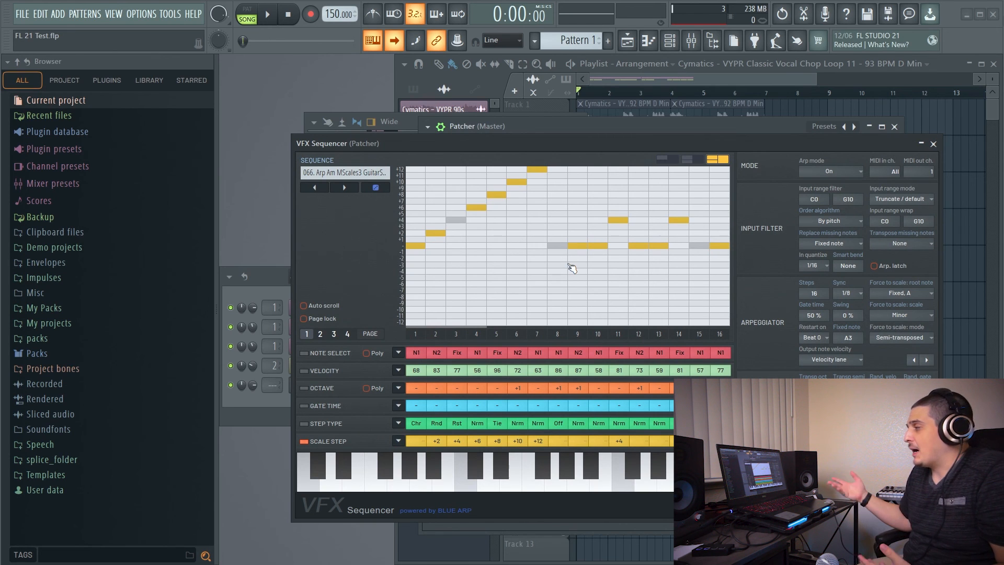
pyautogui.moveTo(582, 149)
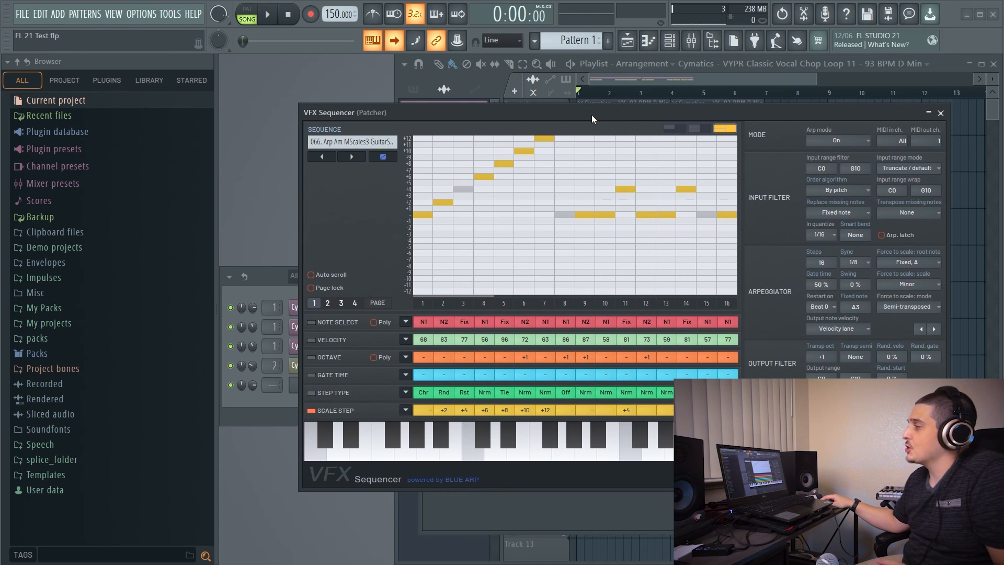
pyautogui.moveTo(622, 187)
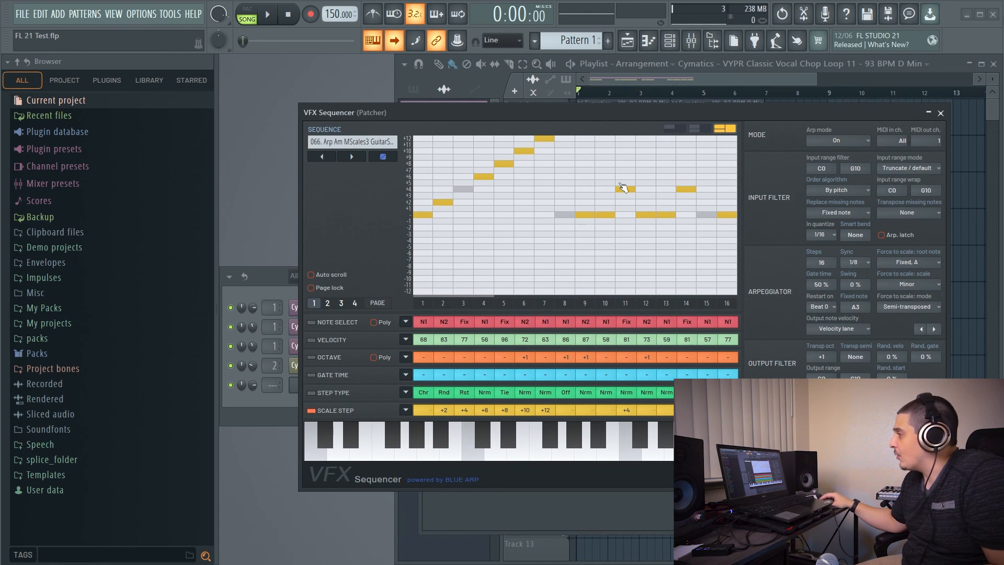